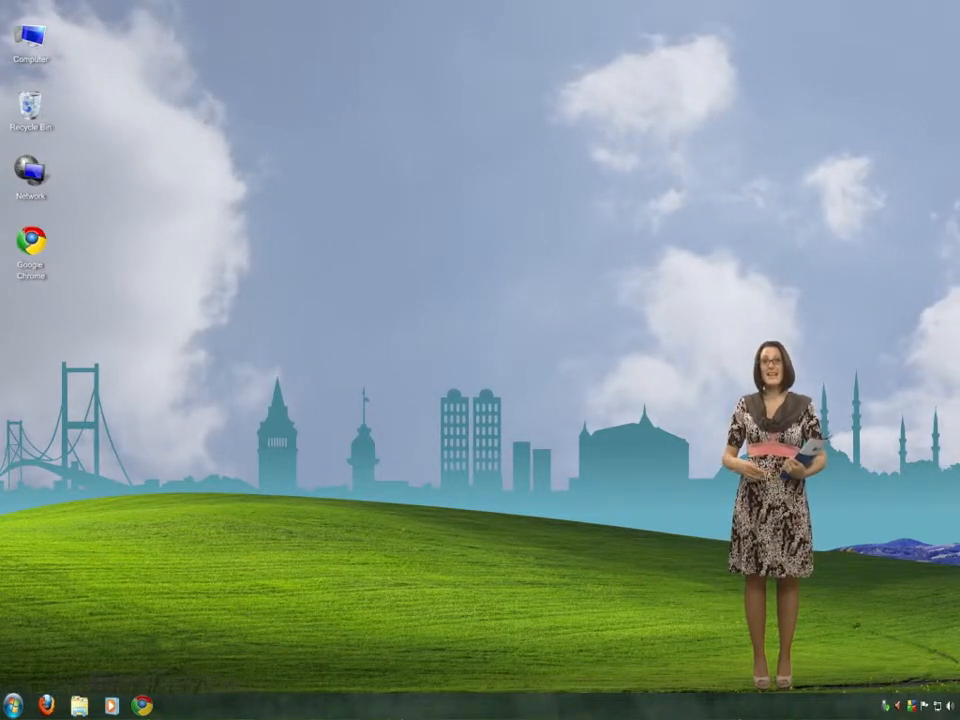
# - Show the International Storytelling Conference folder with the Diane Ferlatte banner from the desktop
pyautogui.click(84, 704)
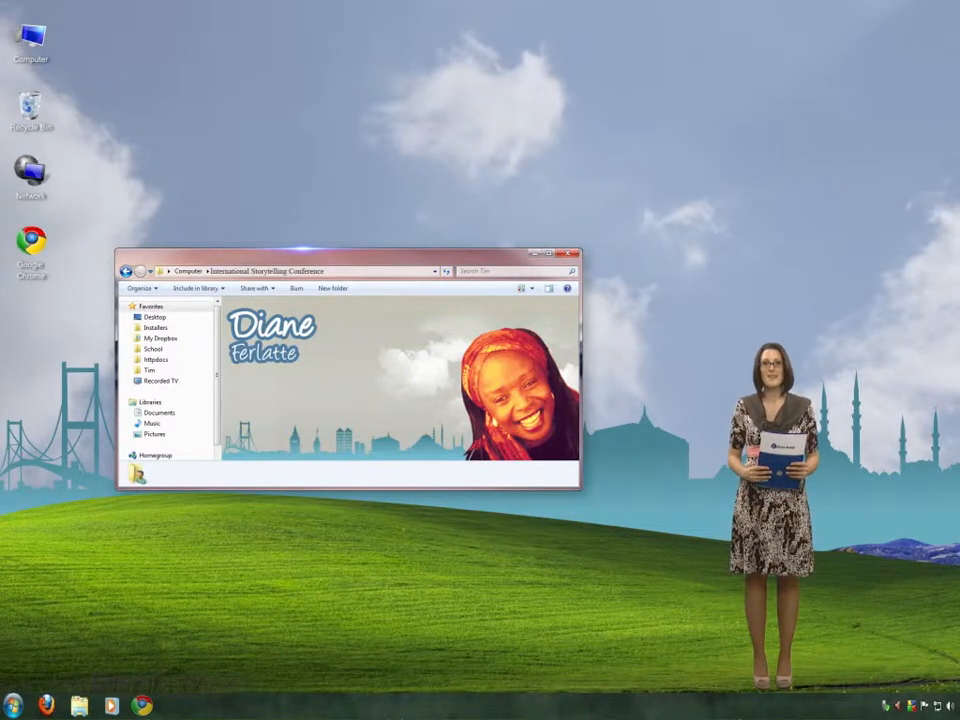
# - Close the performer photo window, leaving only the Windows 7 desktop visible
pyautogui.click(526, 252)
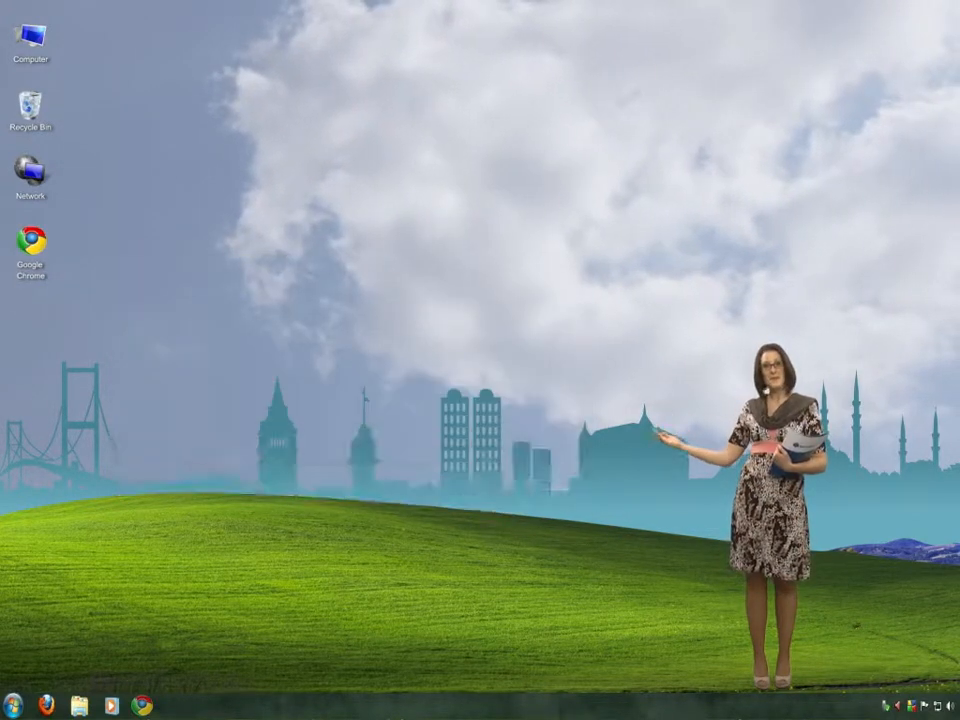
pyautogui.click(80, 704)
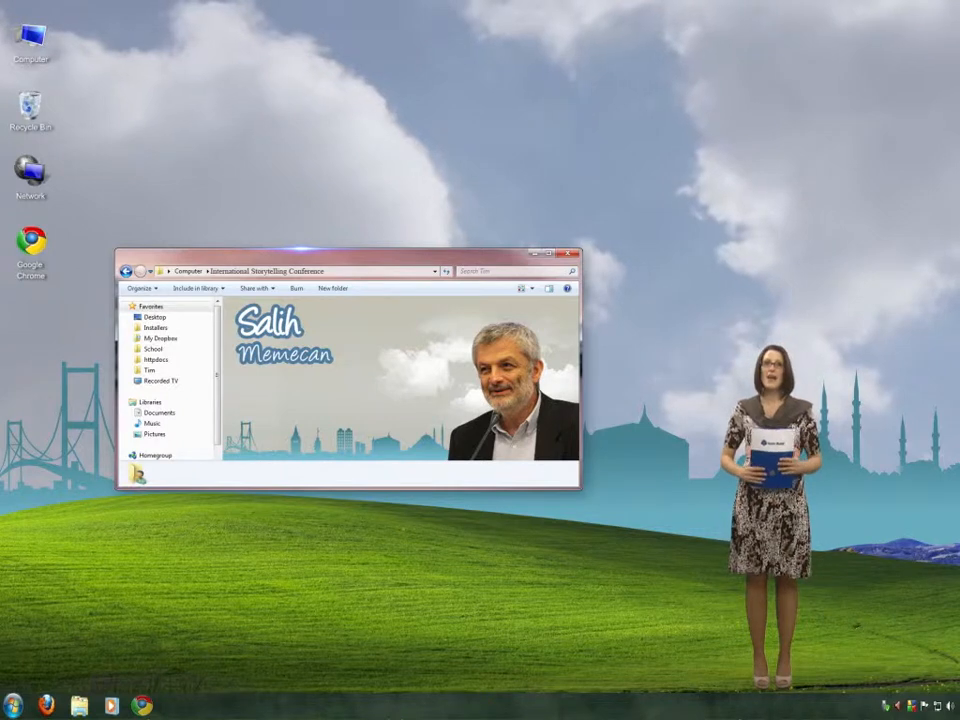
# - Slide the Salih Memecan photo window down toward the bottom of the screen, out of view
pyautogui.moveTo(340, 260); pyautogui.dragTo(340, 428)
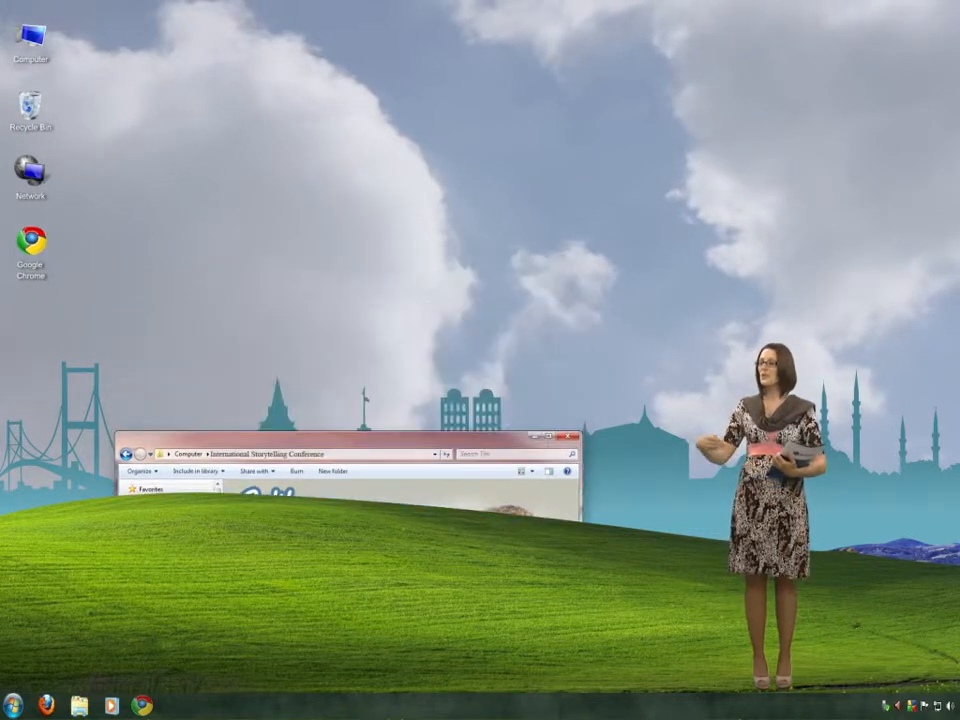